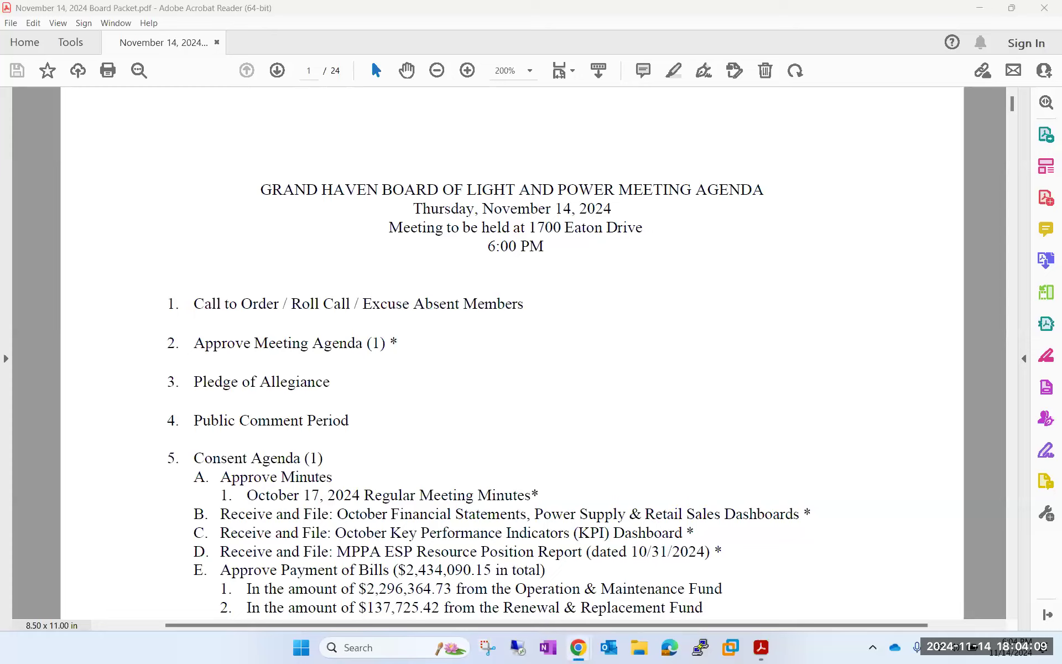
{"action": "mouse_move", "coordinate": [1002, 111]}
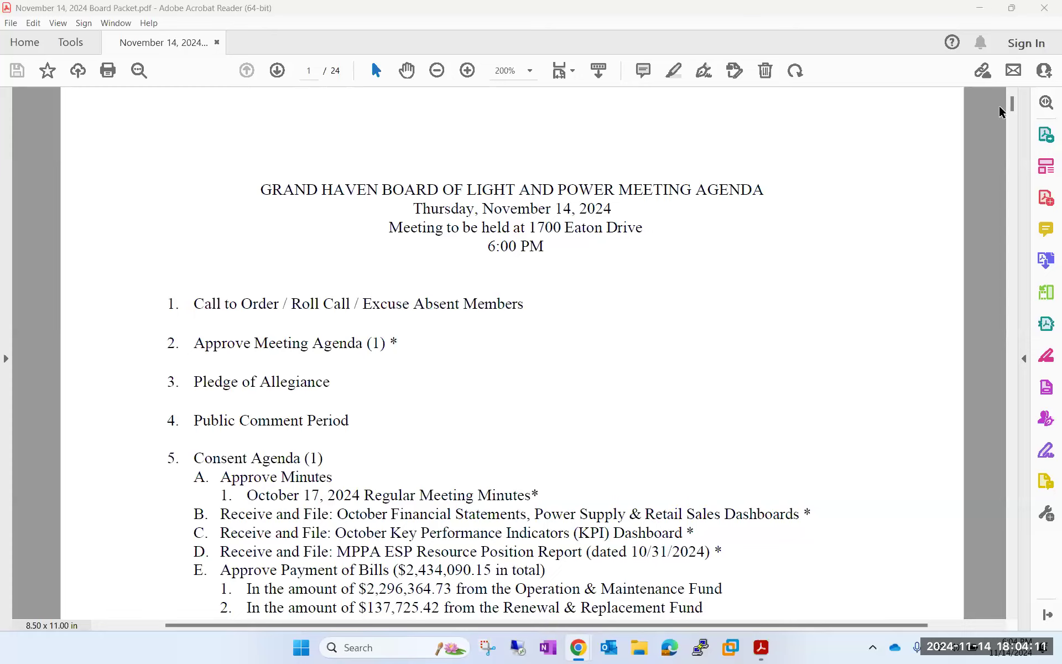
{"action": "scroll", "scroll_direction": "down", "scroll_amount": 3}
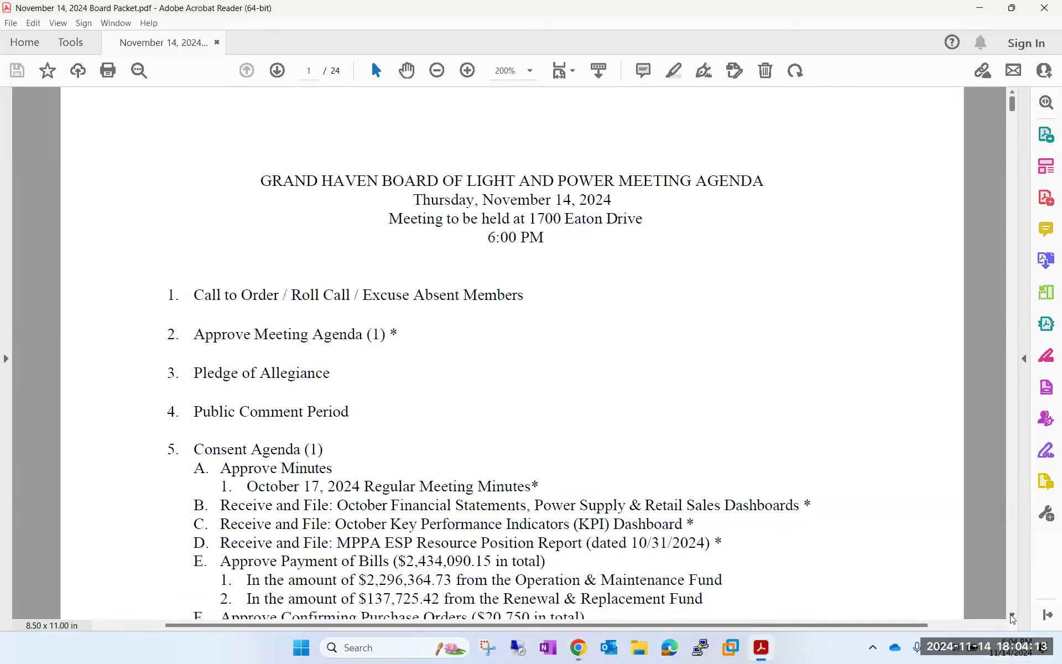
{"action": "scroll", "scroll_direction": "down", "scroll_amount": 3}
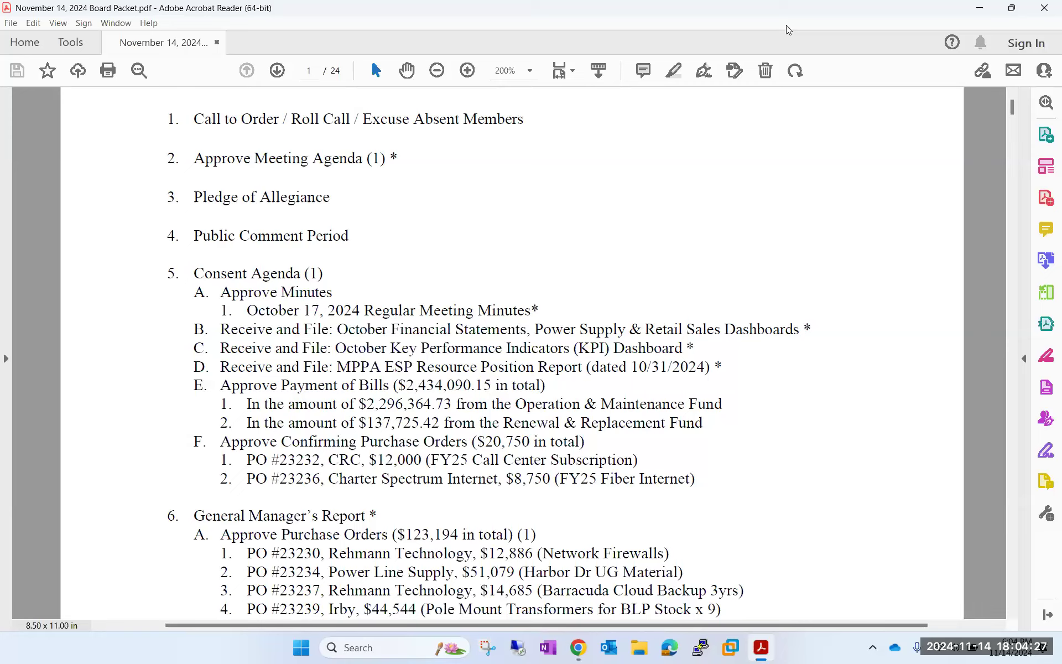
{"action": "mouse_move", "coordinate": [519, 48]}
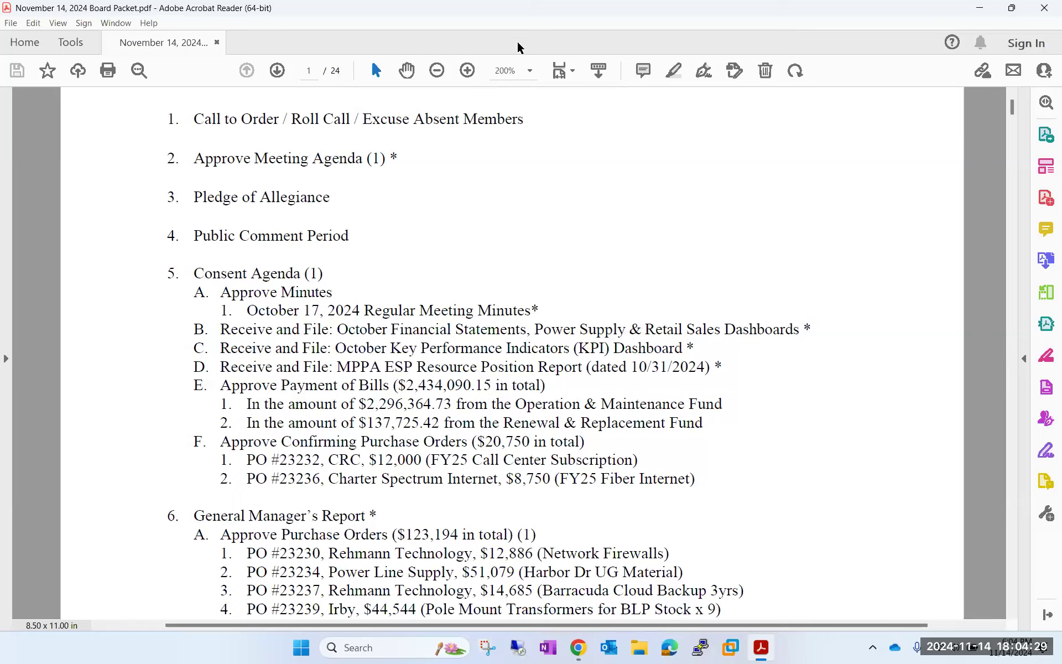
{"action": "mouse_move", "coordinate": [447, 6]}
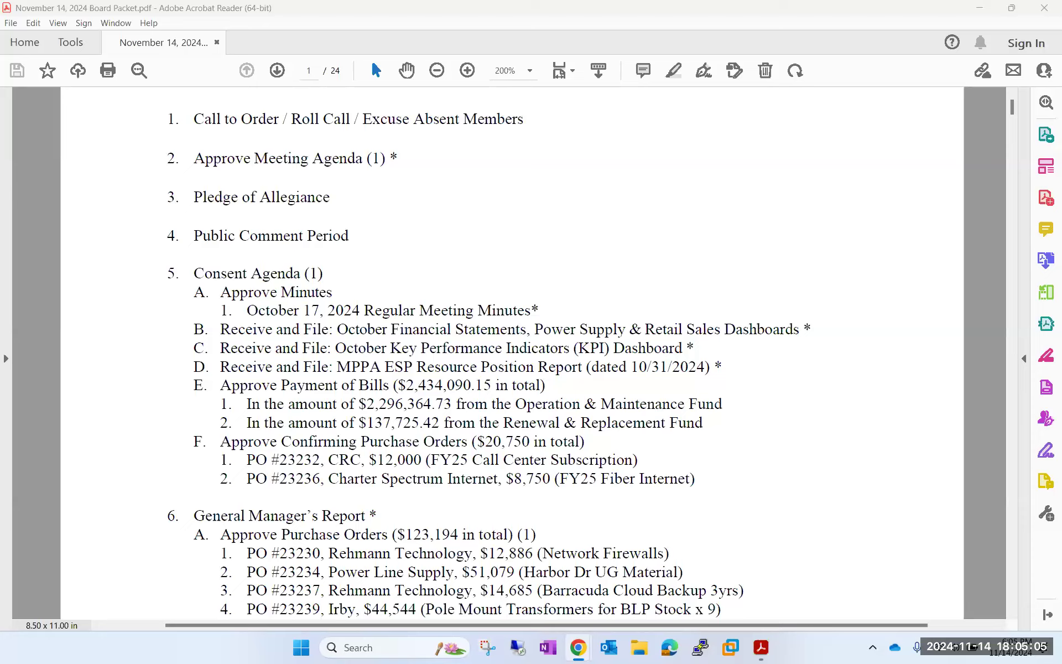
{"action": "mouse_move", "coordinate": [736, 92]}
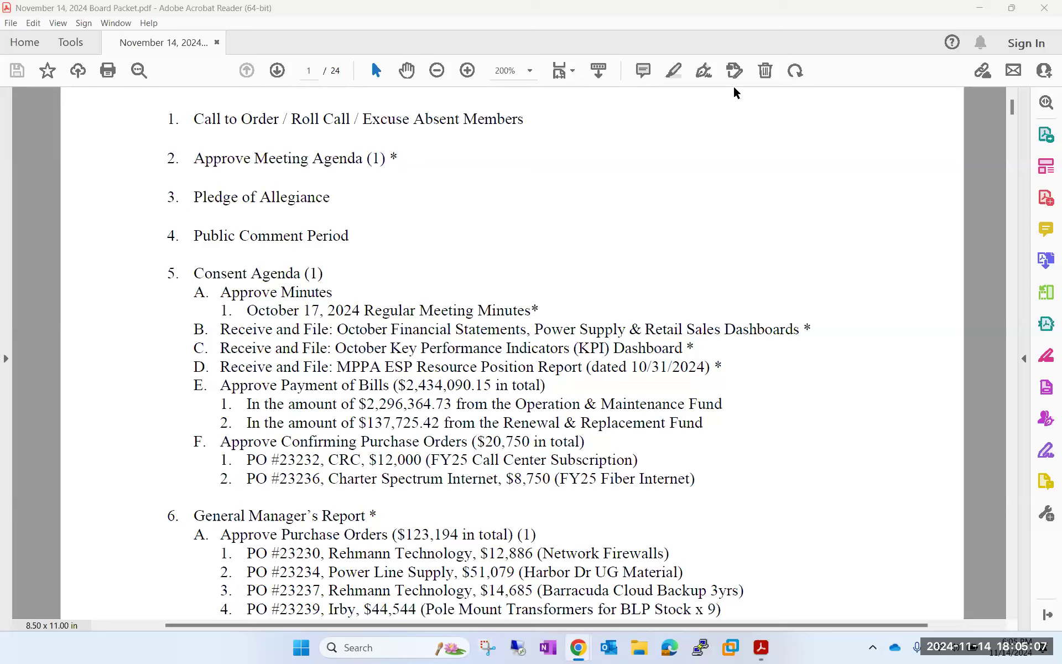
{"action": "scroll", "scroll_direction": "down", "scroll_amount": 3}
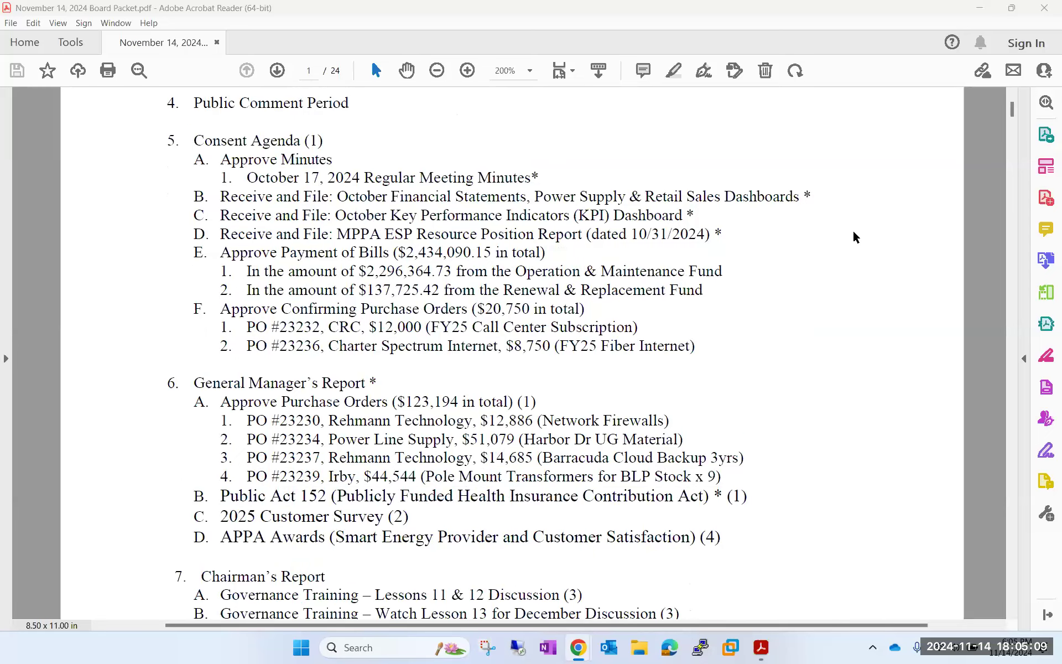
{"action": "scroll", "scroll_direction": "down", "scroll_amount": 3}
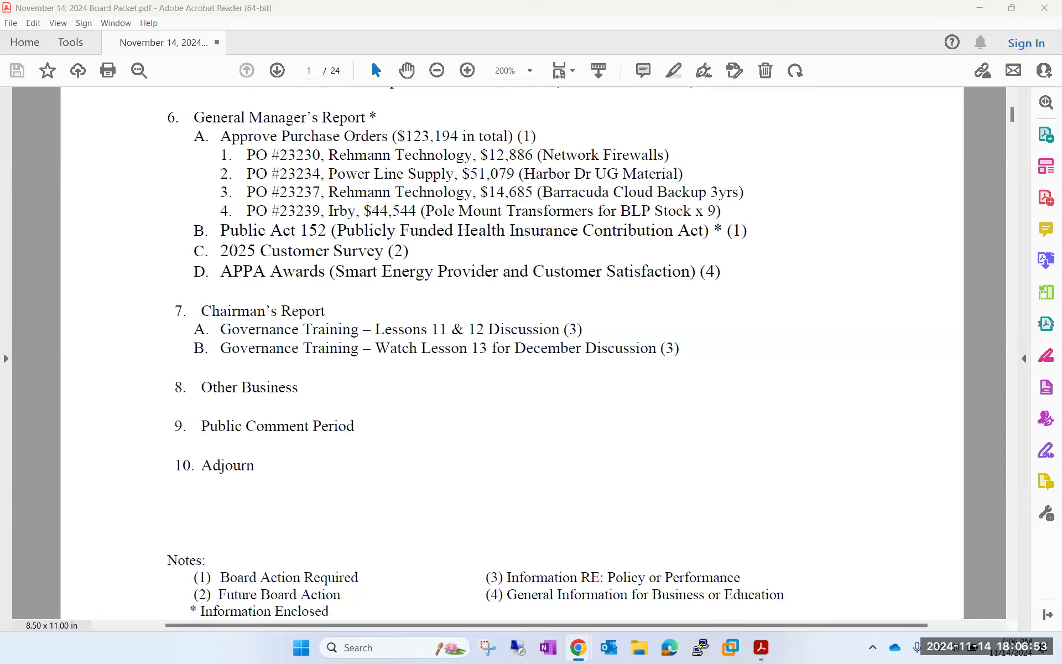
{"action": "scroll", "scroll_direction": "down", "scroll_amount": 3}
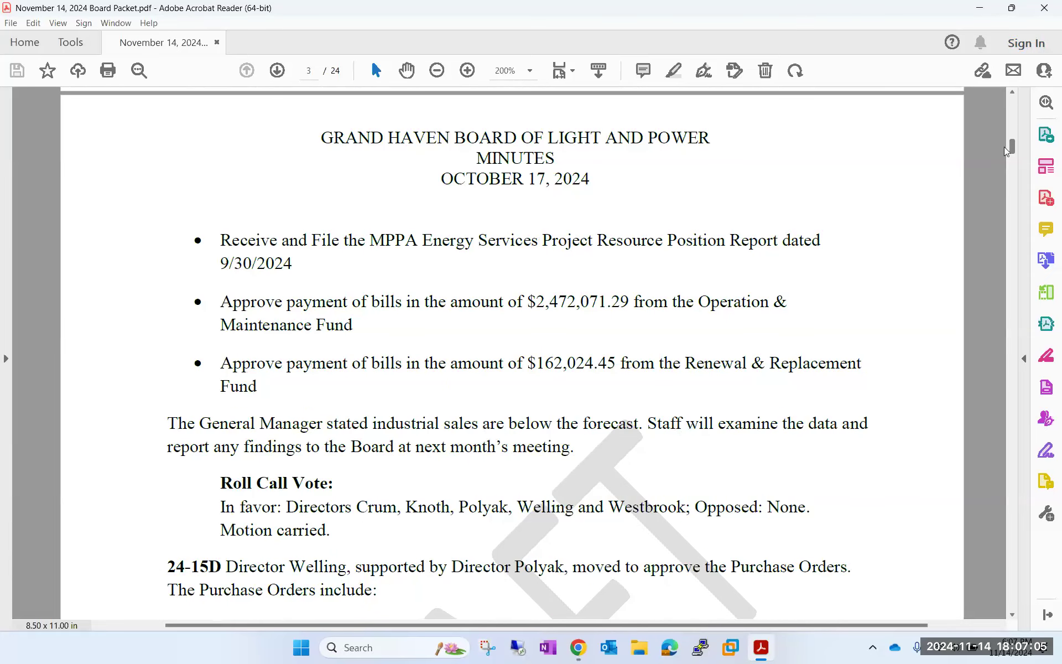
{"action": "scroll", "scroll_direction": "down", "scroll_amount": 3}
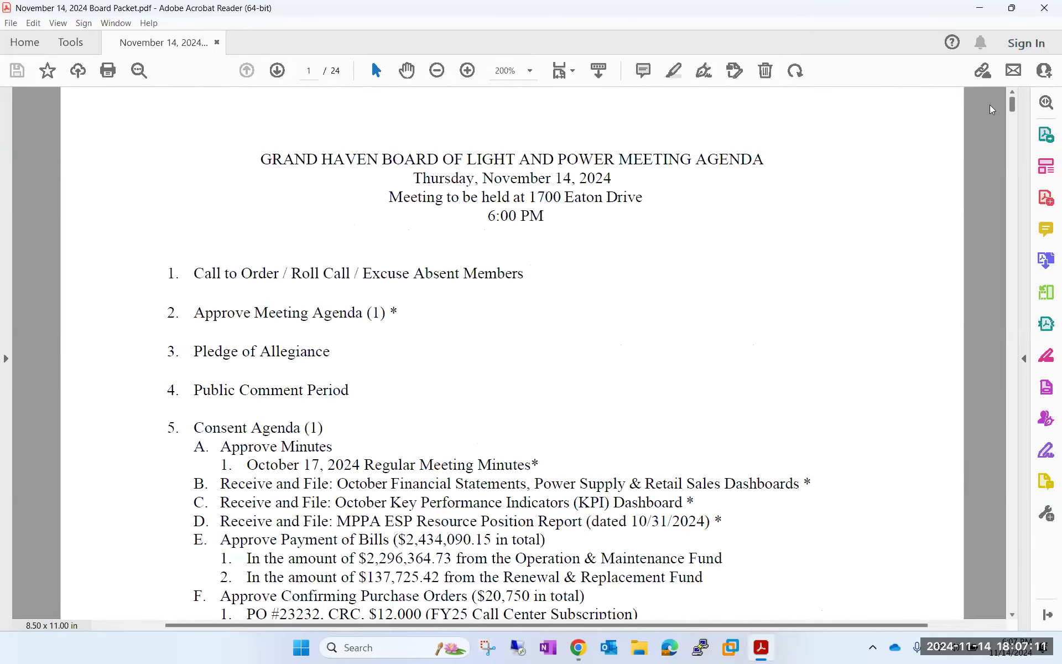
{"action": "scroll", "scroll_direction": "down", "scroll_amount": 3}
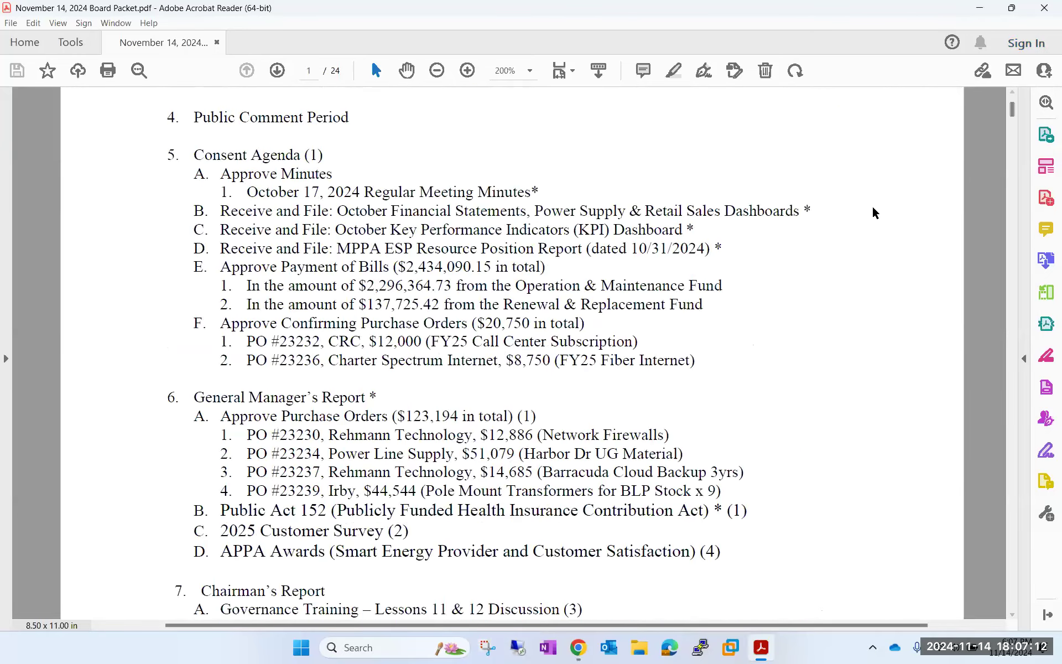
{"action": "scroll", "scroll_direction": "down", "scroll_amount": 3}
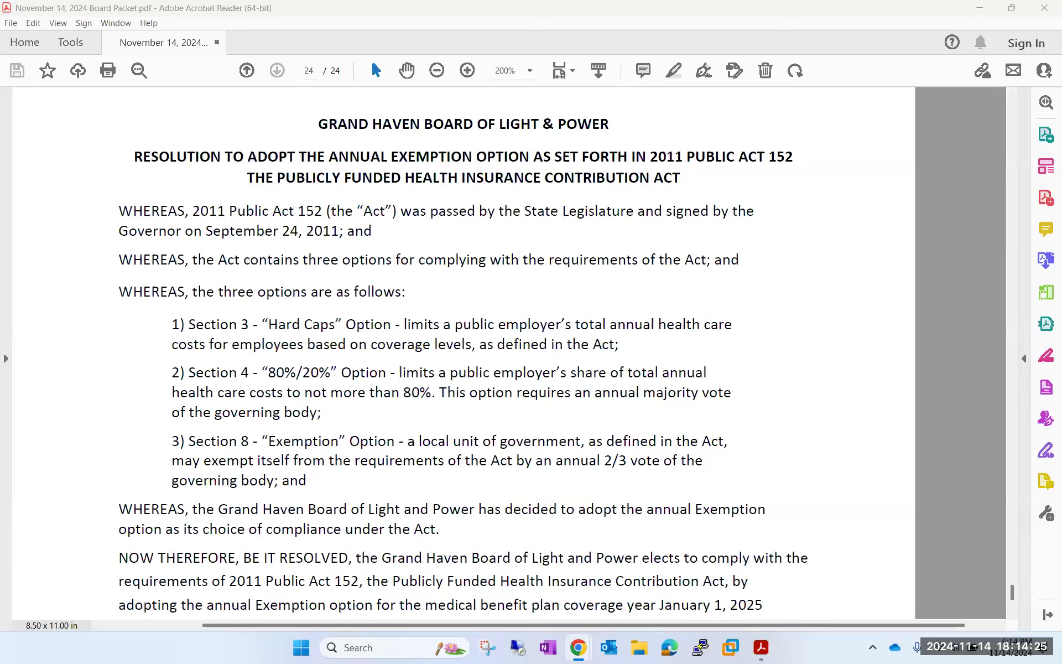
{"action": "mouse_move", "coordinate": [702, 41]}
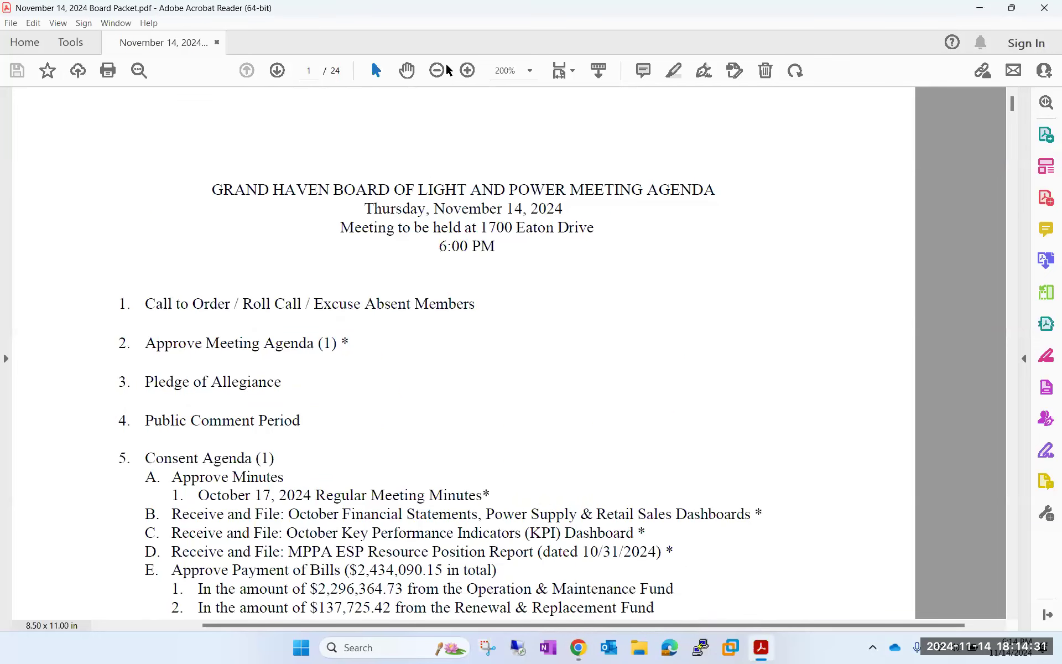
{"action": "mouse_move", "coordinate": [721, 238]}
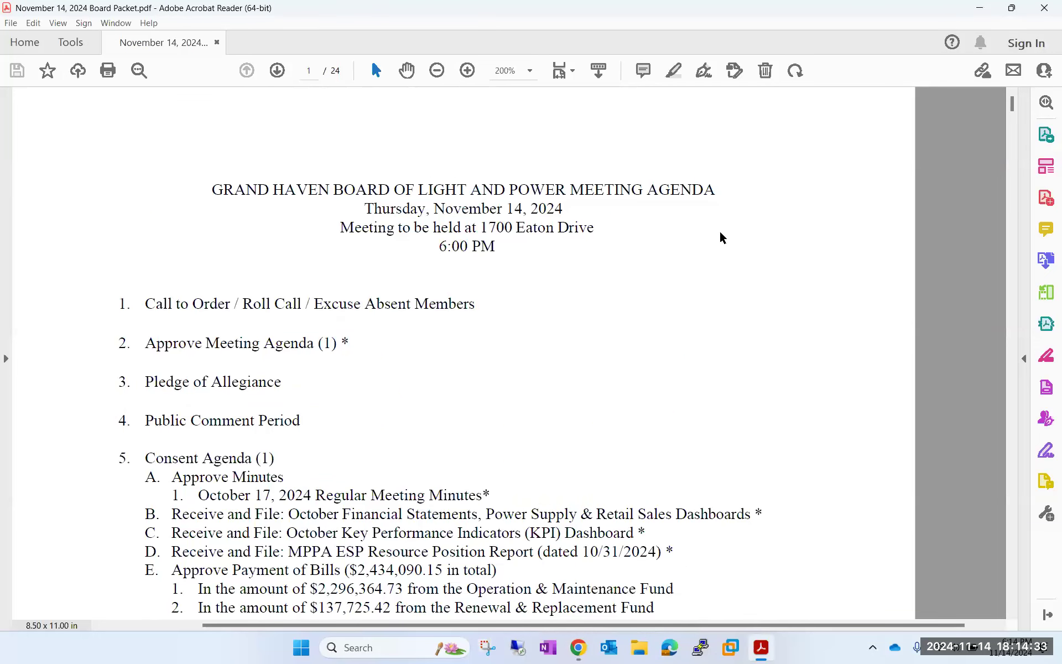
{"action": "scroll", "scroll_direction": "down", "scroll_amount": 3}
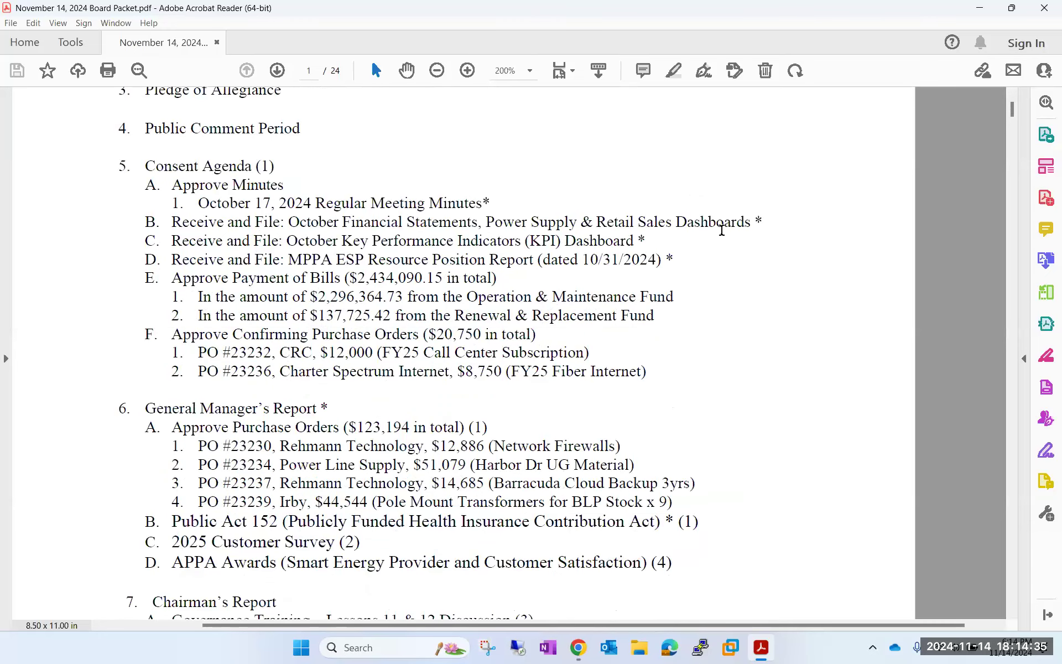
{"action": "scroll", "scroll_direction": "down", "scroll_amount": 3}
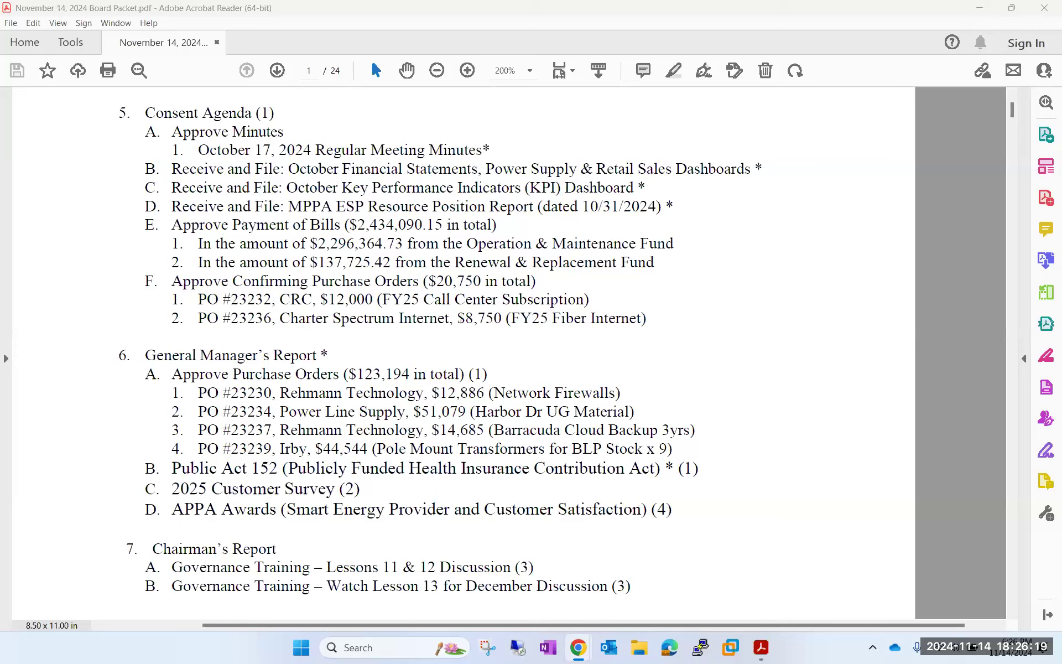
{"action": "scroll", "scroll_direction": "down", "scroll_amount": 3}
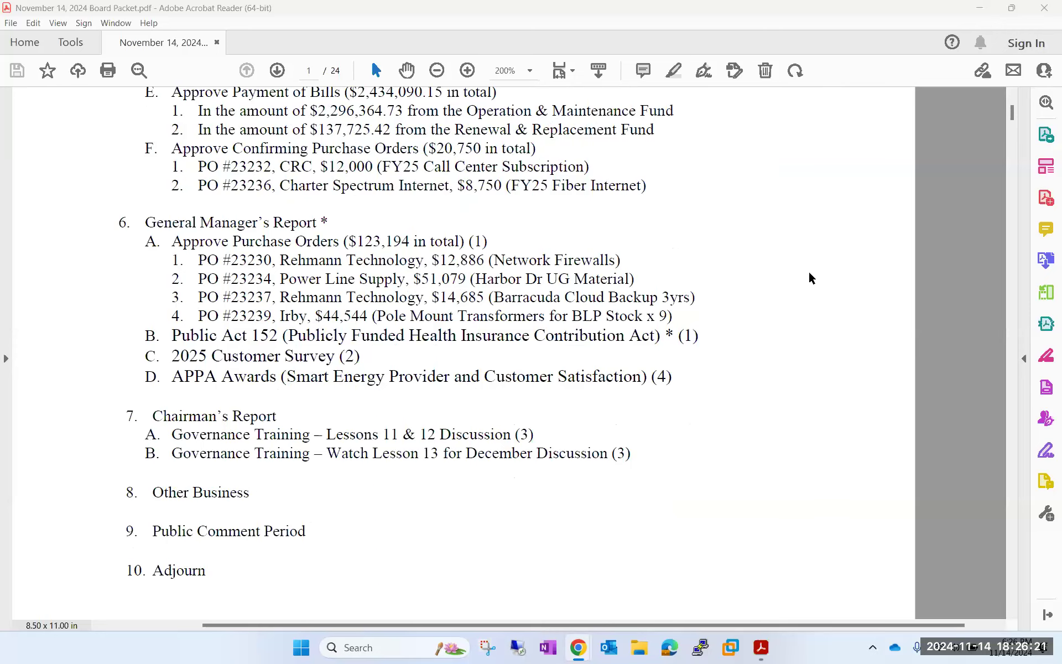
{"action": "scroll", "scroll_direction": "down", "scroll_amount": 3}
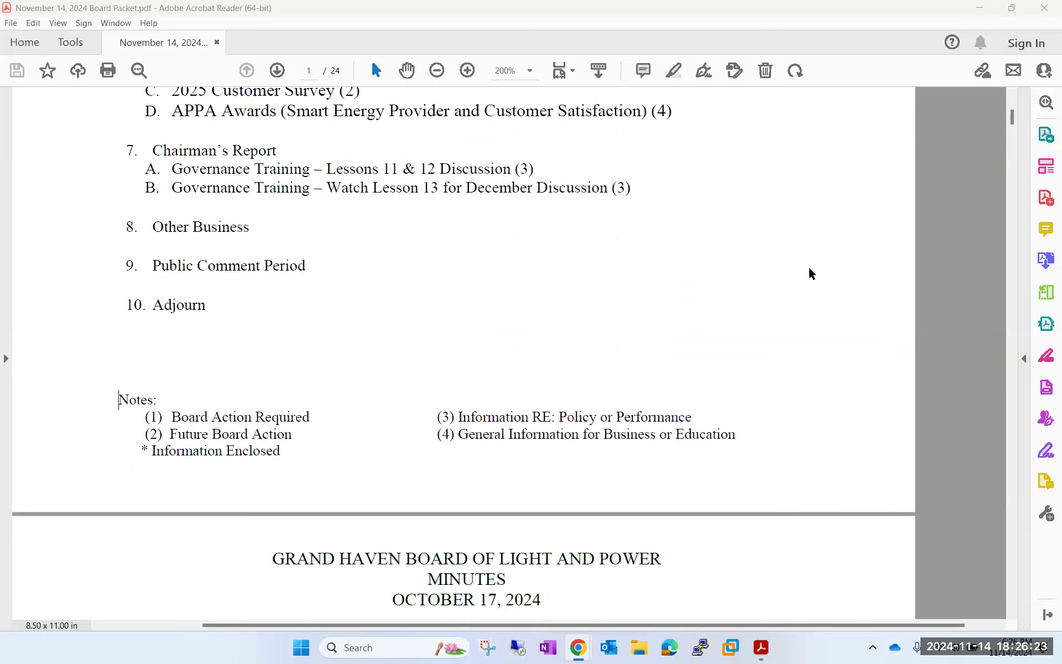
{"action": "scroll", "scroll_direction": "down", "scroll_amount": 3}
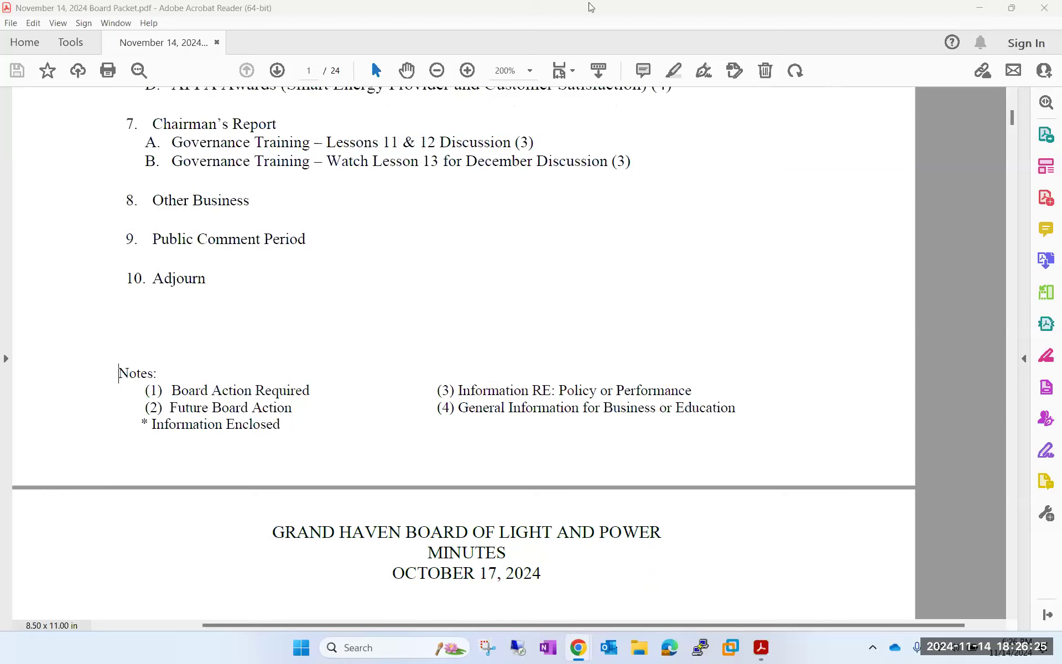